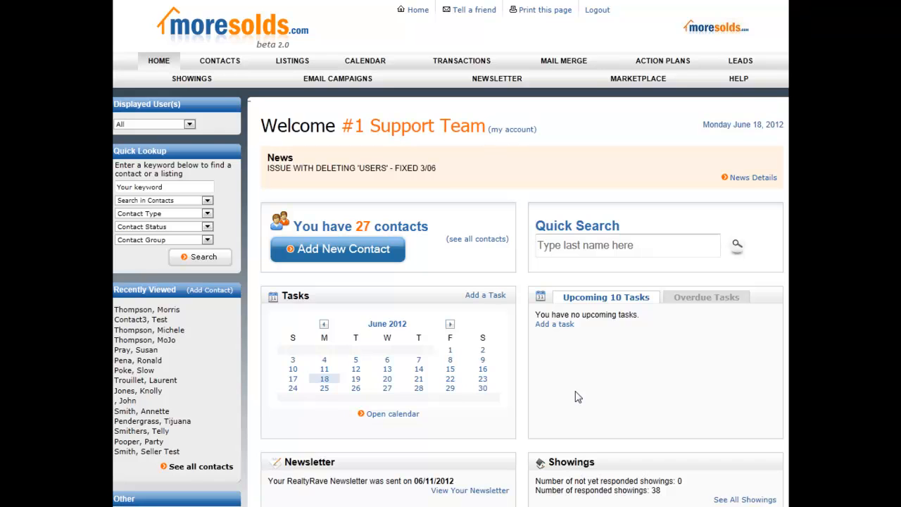
# Step: Go to Import Contact List from the Contacts menu
pyautogui.scroll(-3)
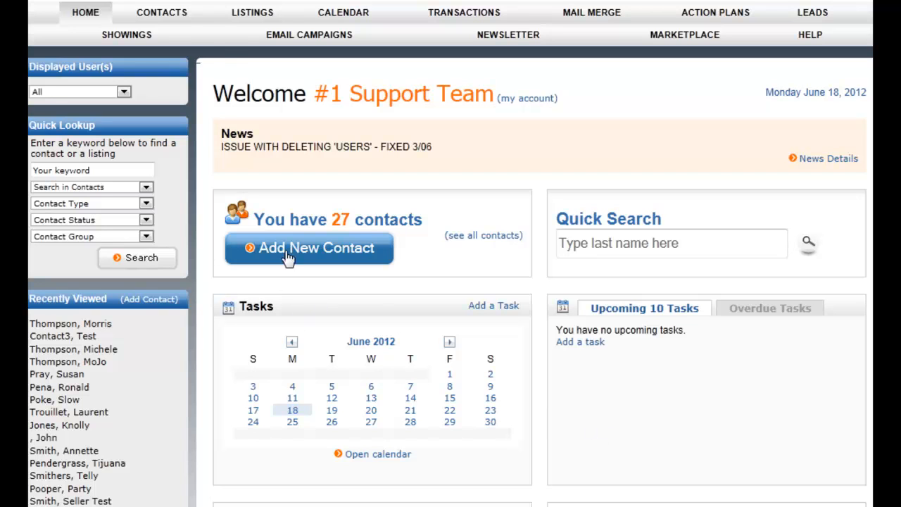
pyautogui.click(161, 12)
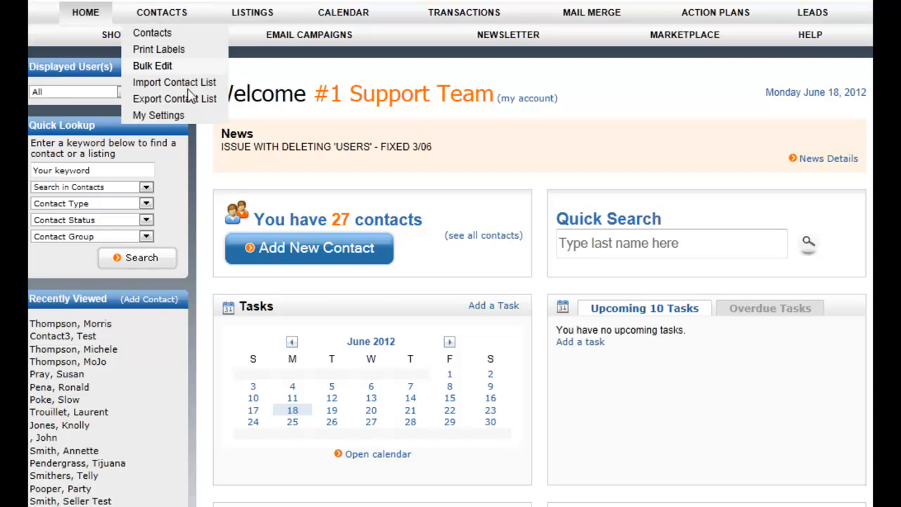
pyautogui.moveTo(161, 13)
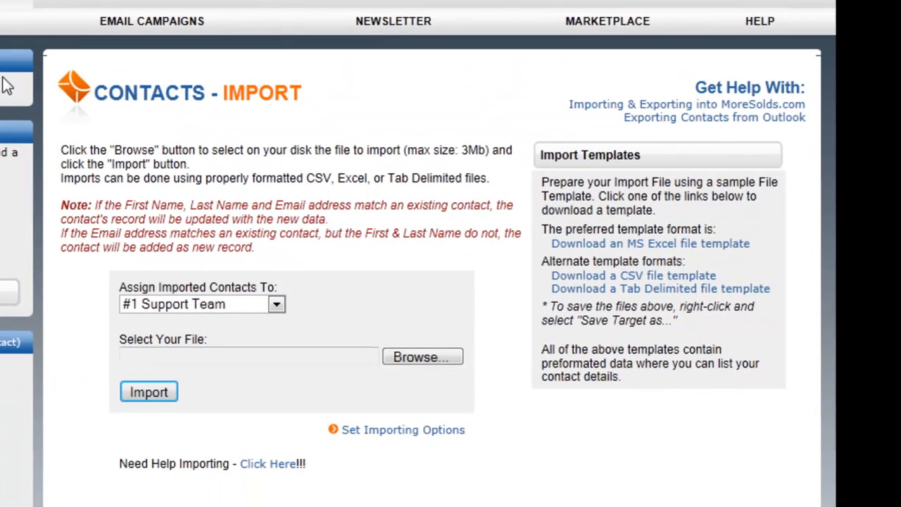
pyautogui.moveTo(163, 135)
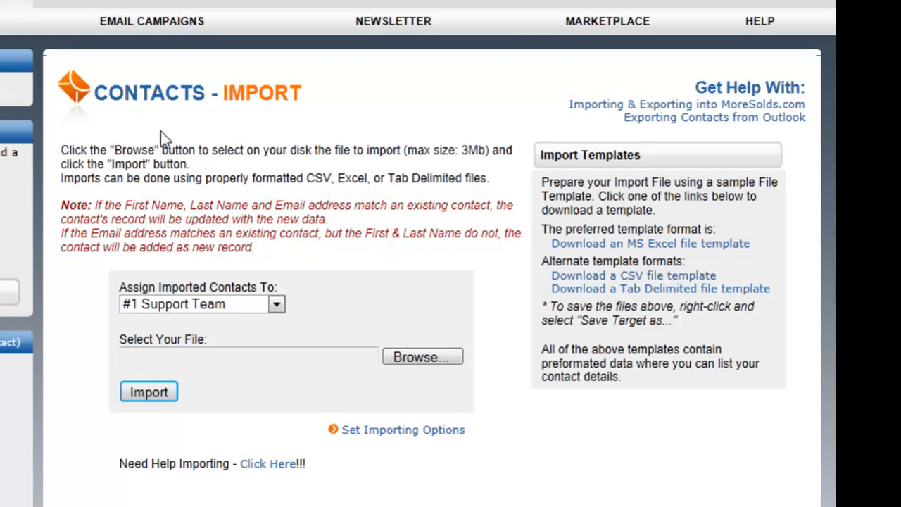
pyautogui.moveTo(206, 203)
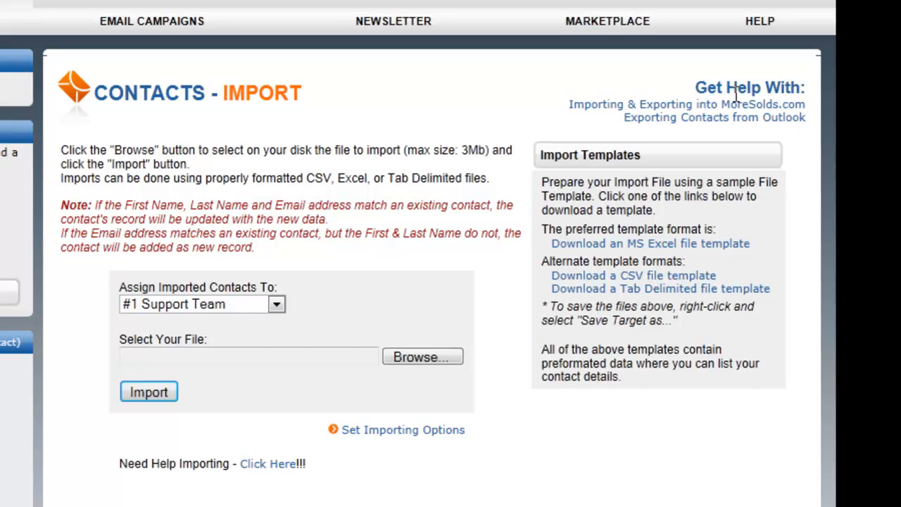
pyautogui.moveTo(574, 121)
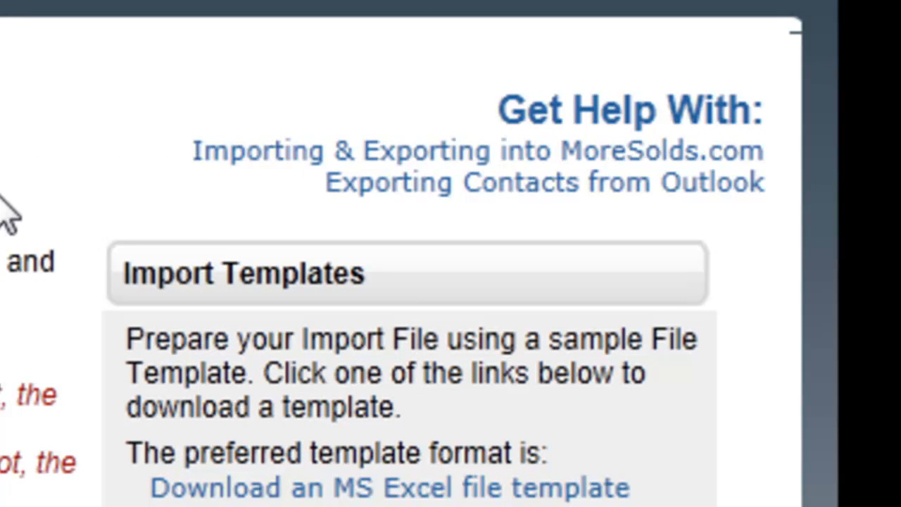
pyautogui.moveTo(7, 219)
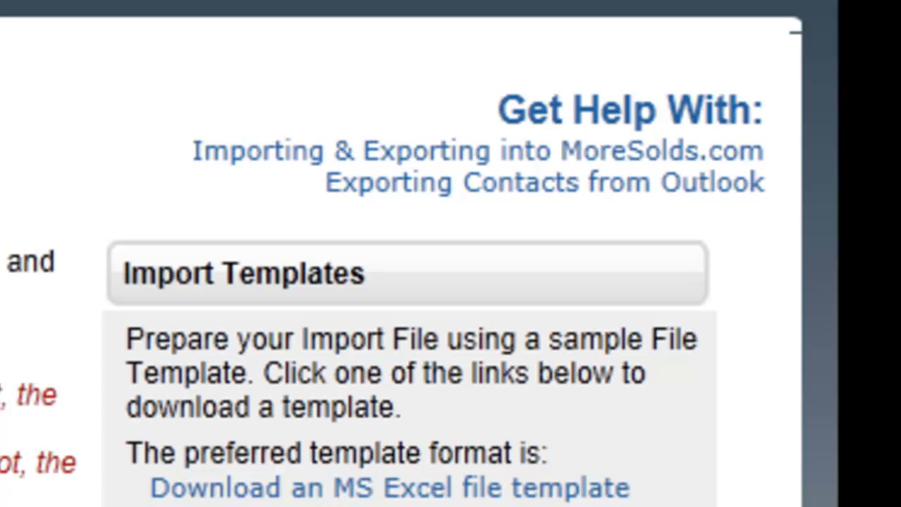
pyautogui.click(405, 399)
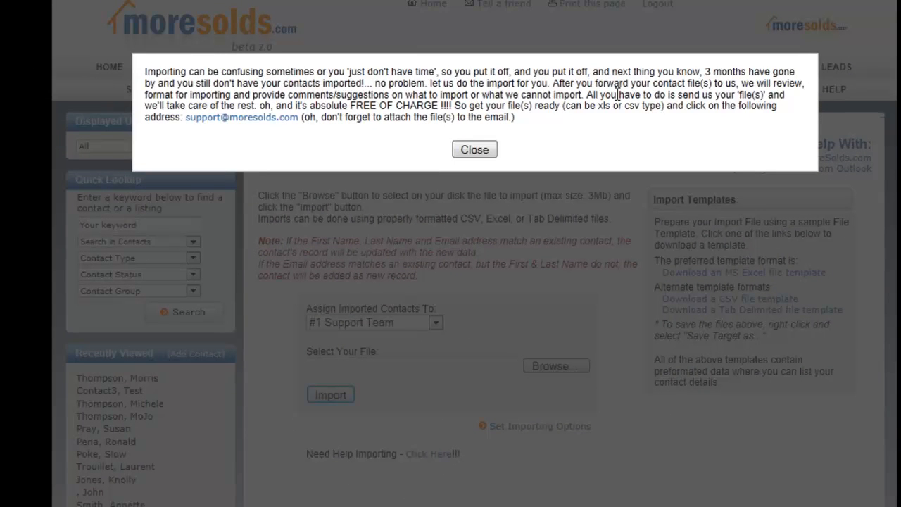
pyautogui.moveTo(474, 134)
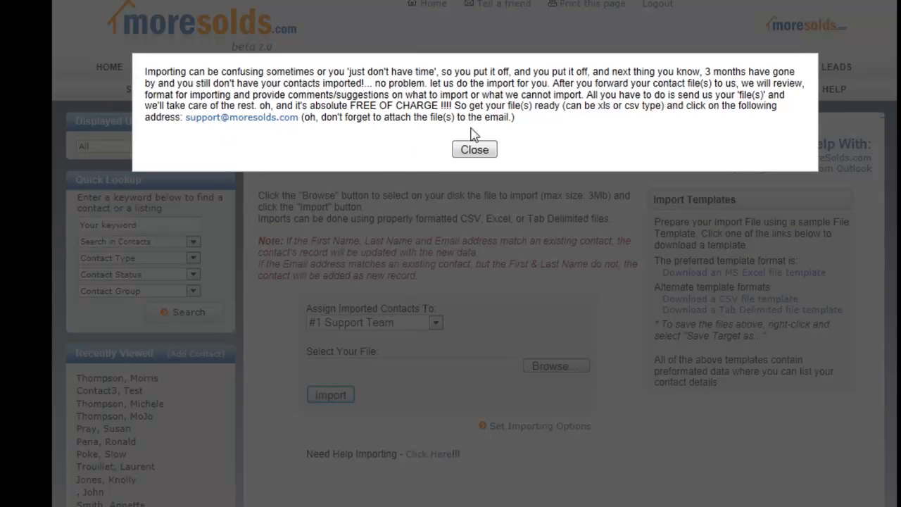
pyautogui.click(473, 149)
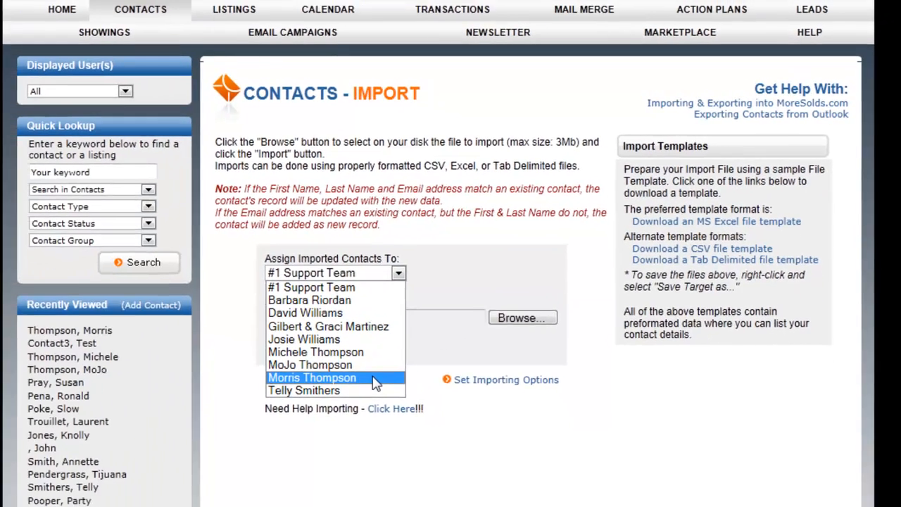
pyautogui.click(311, 378)
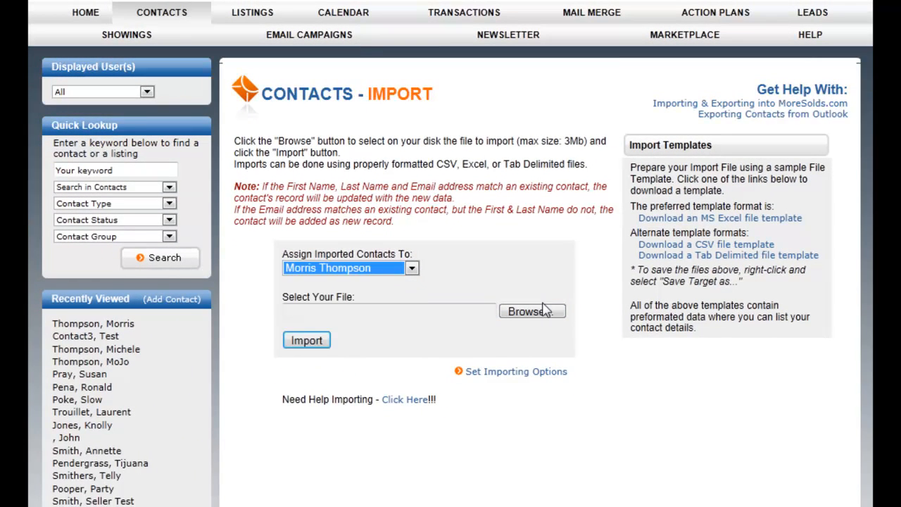
# Step: Browse the computer and select JohnsList.csv as the import file
pyautogui.click(531, 311)
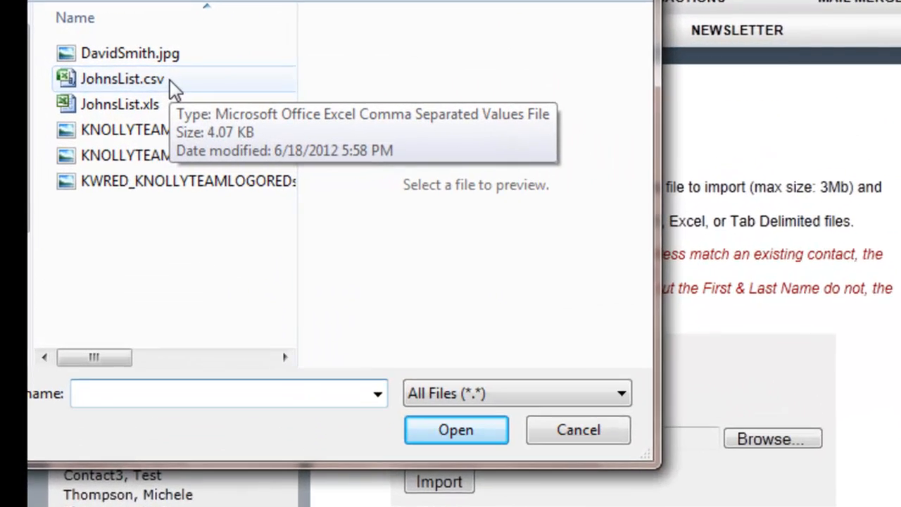
pyautogui.click(123, 79)
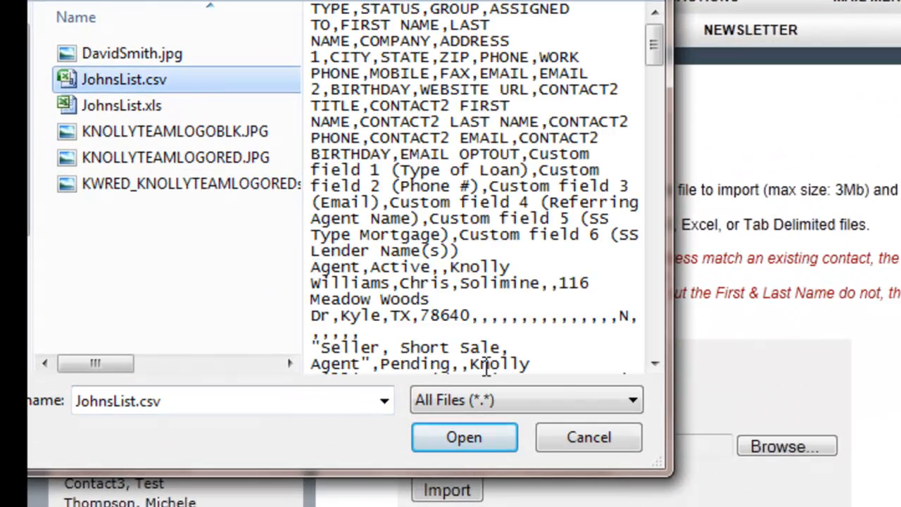
pyautogui.click(463, 437)
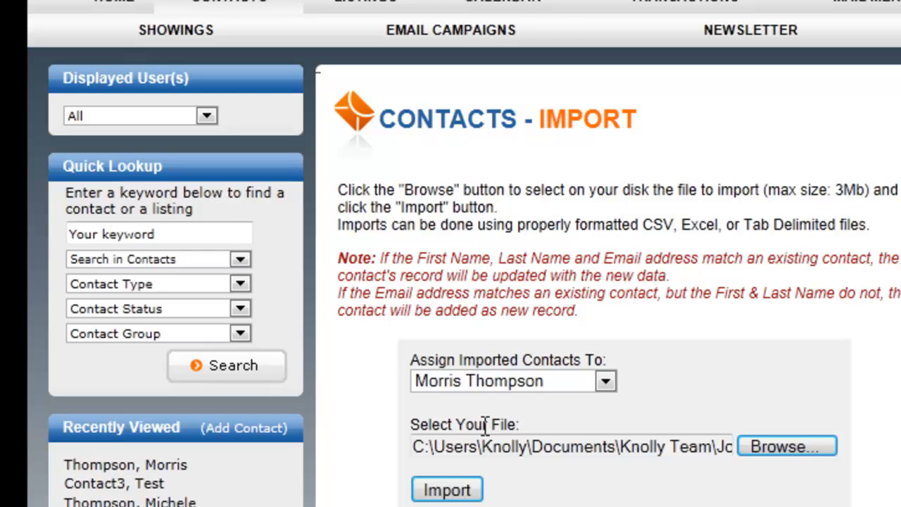
pyautogui.moveTo(766, 440)
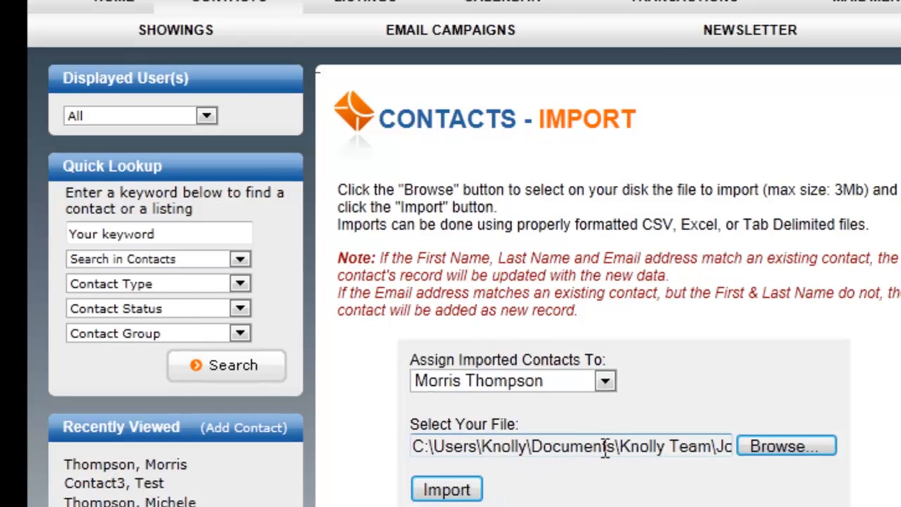
# Step: Upload JohnsList.csv and keep the TYPE column mapped to Type
pyautogui.click(446, 490)
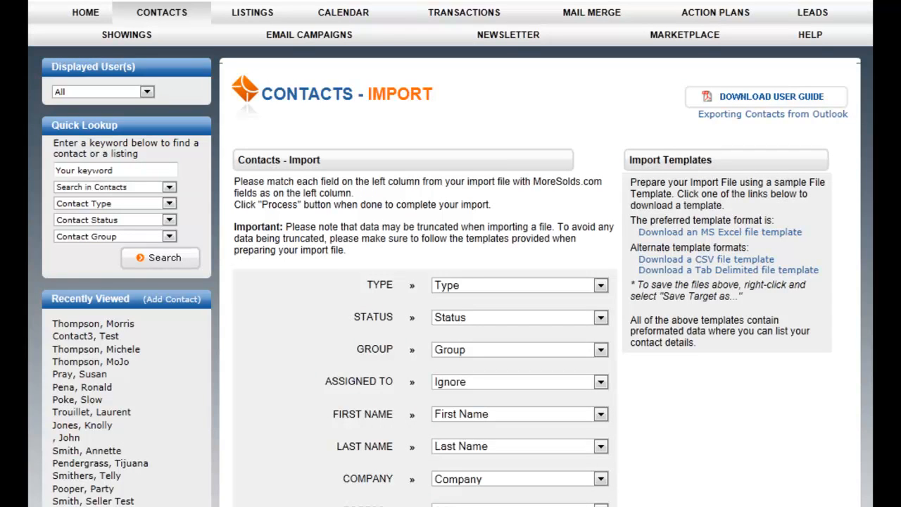
pyautogui.scroll(-3)
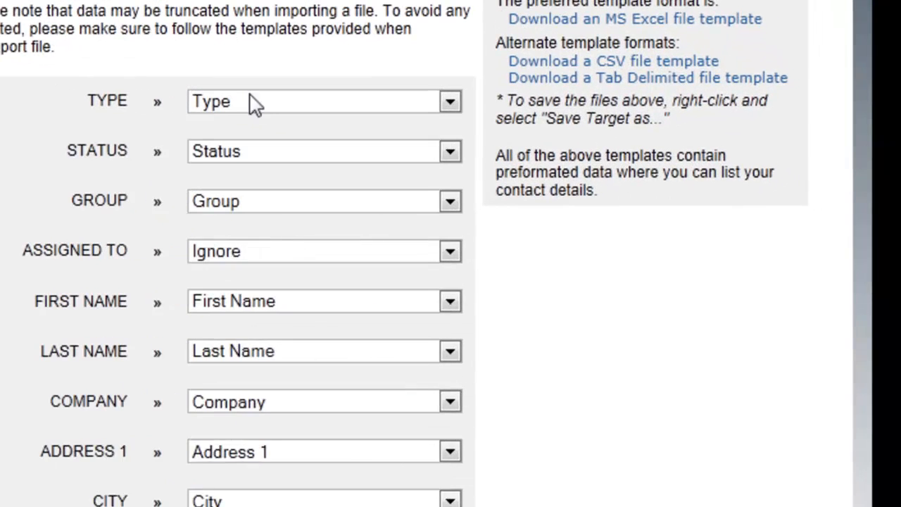
pyautogui.click(450, 101)
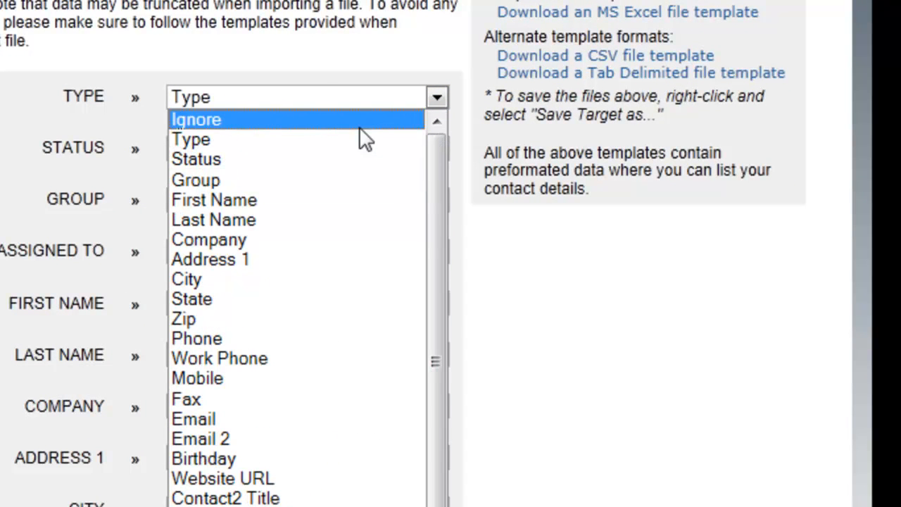
pyautogui.moveTo(324, 139)
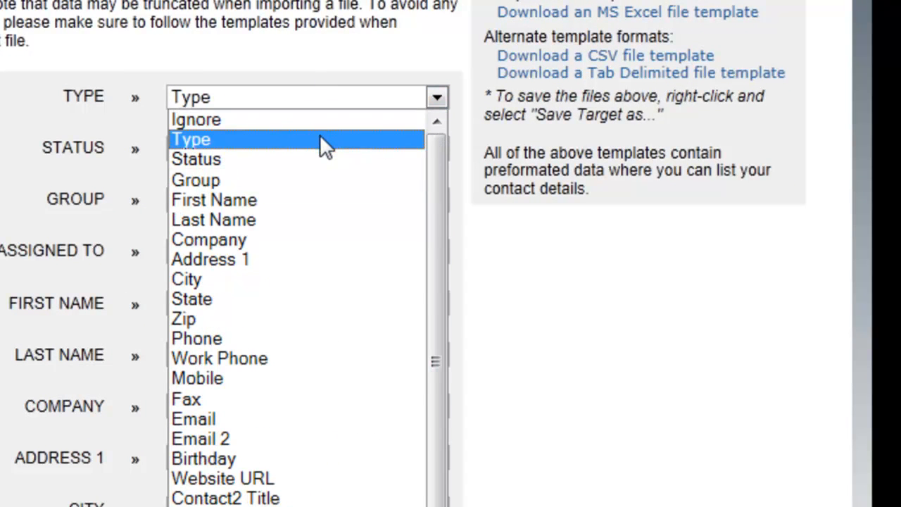
pyautogui.click(191, 139)
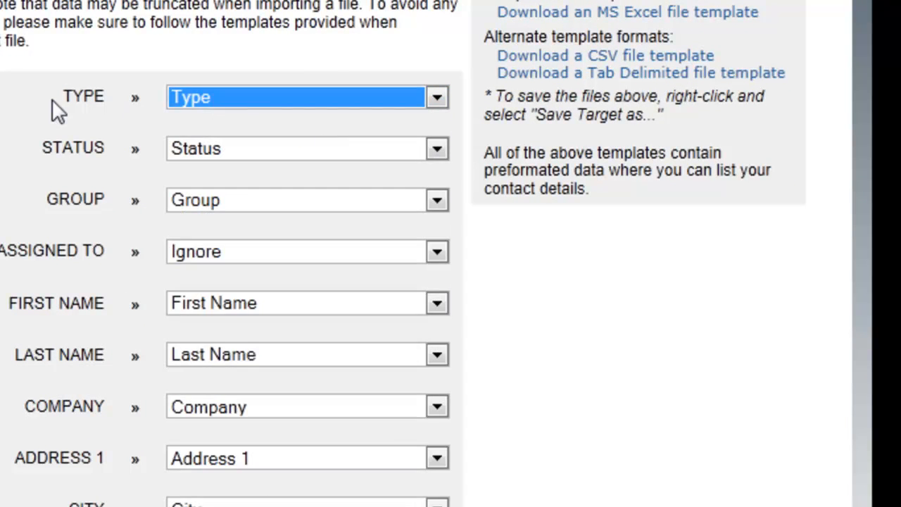
pyautogui.moveTo(105, 196)
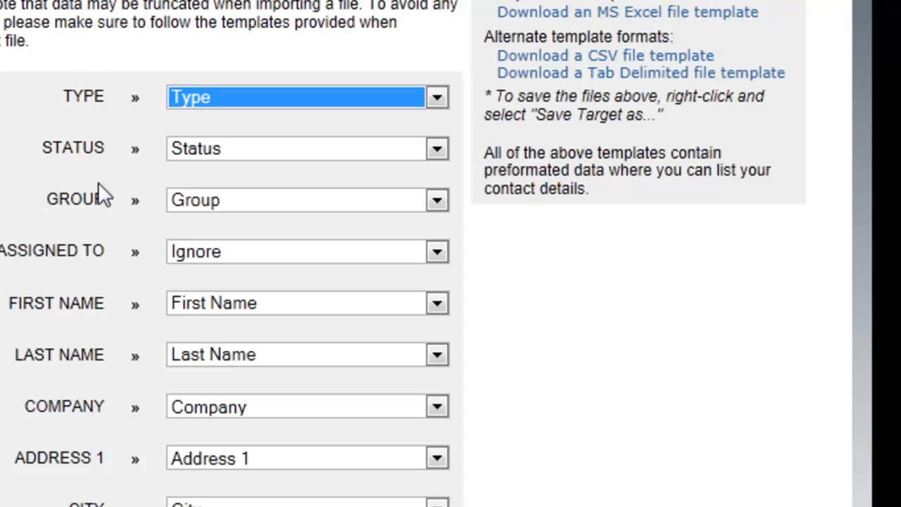
pyautogui.moveTo(307, 148)
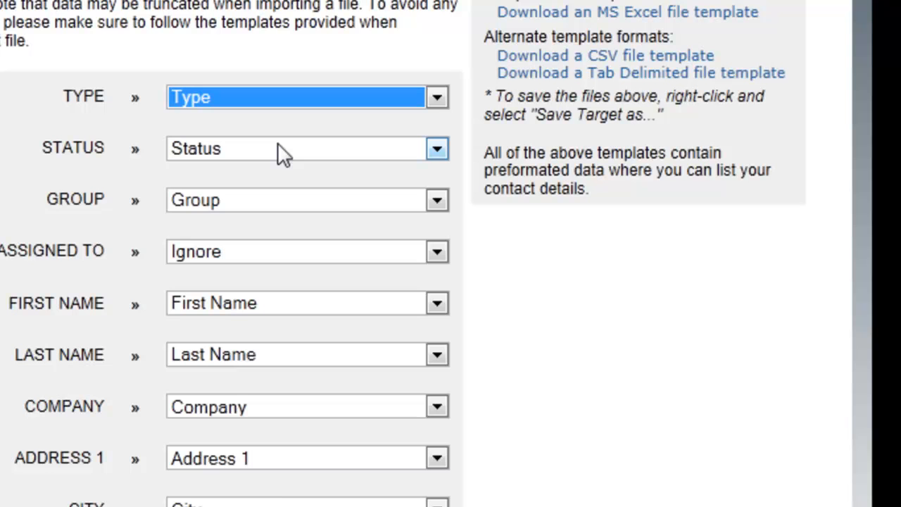
# Step: Leave custom fields set to Ignore and submit the mapping with Process
pyautogui.click(437, 149)
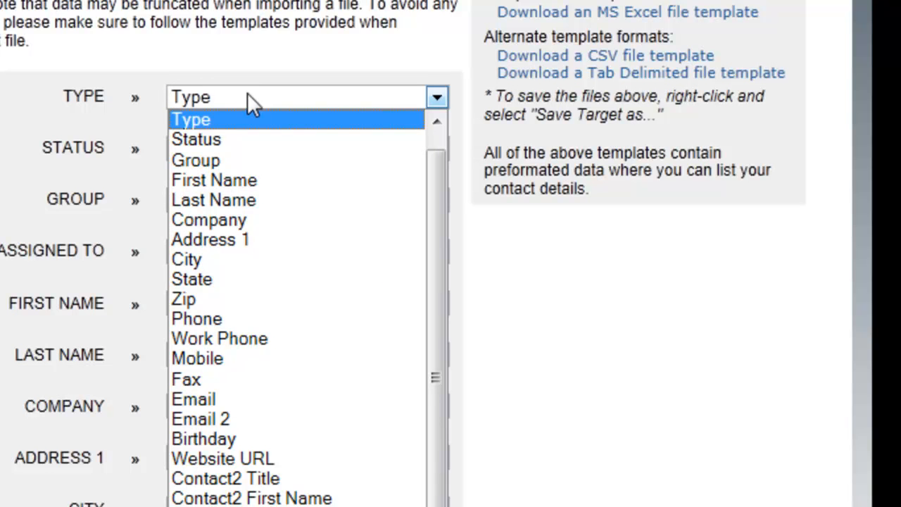
pyautogui.moveTo(438, 105)
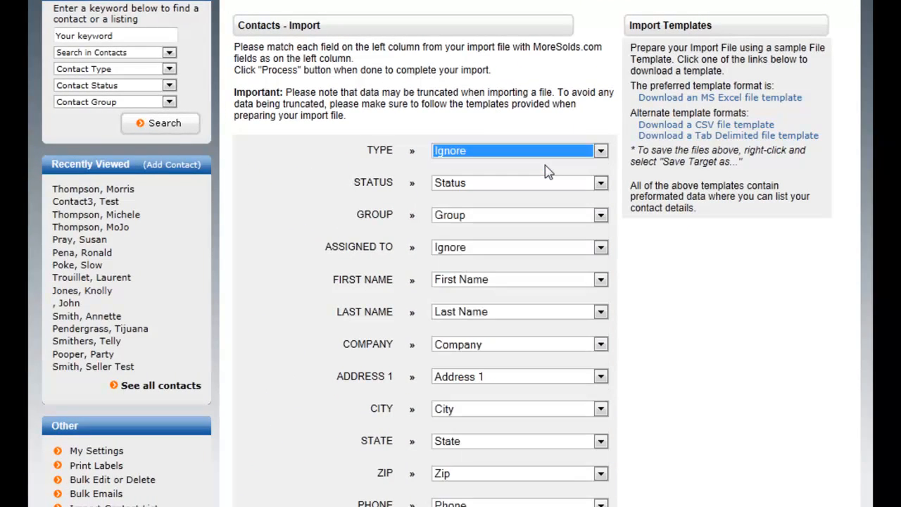
pyautogui.moveTo(411, 154)
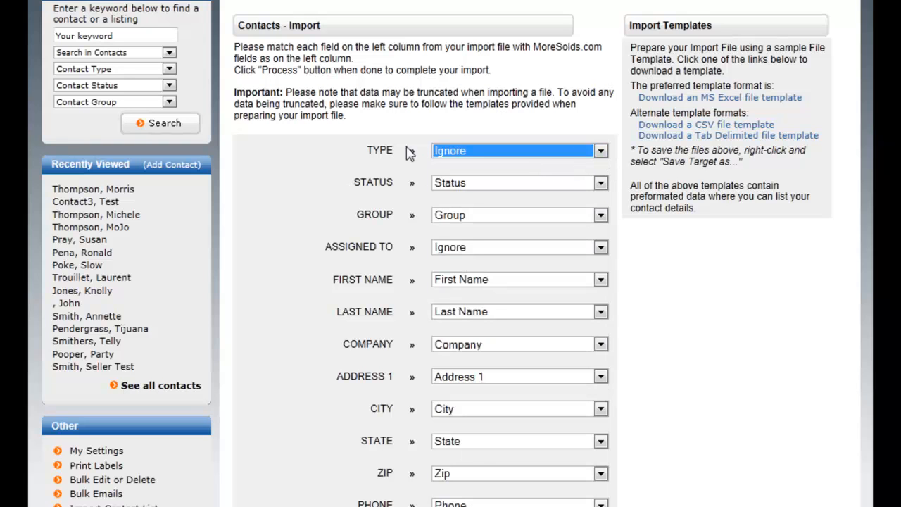
pyautogui.click(599, 150)
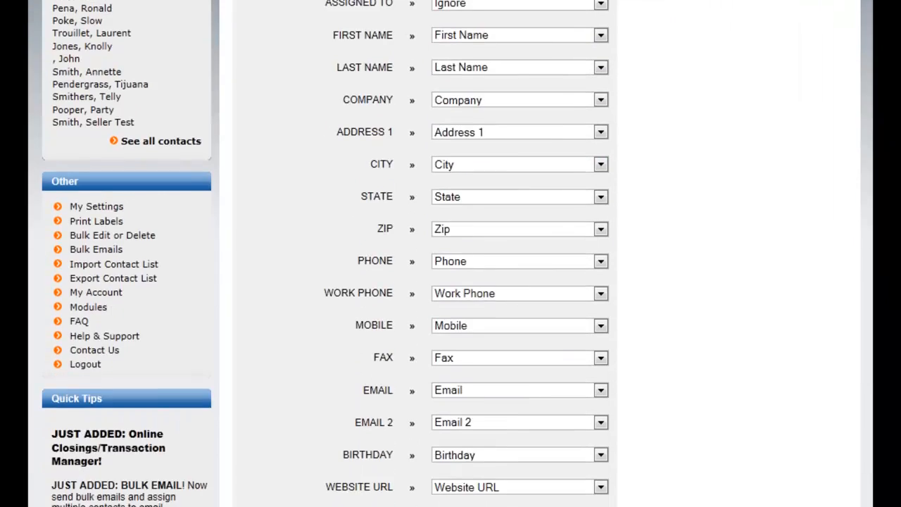
pyautogui.scroll(-3)
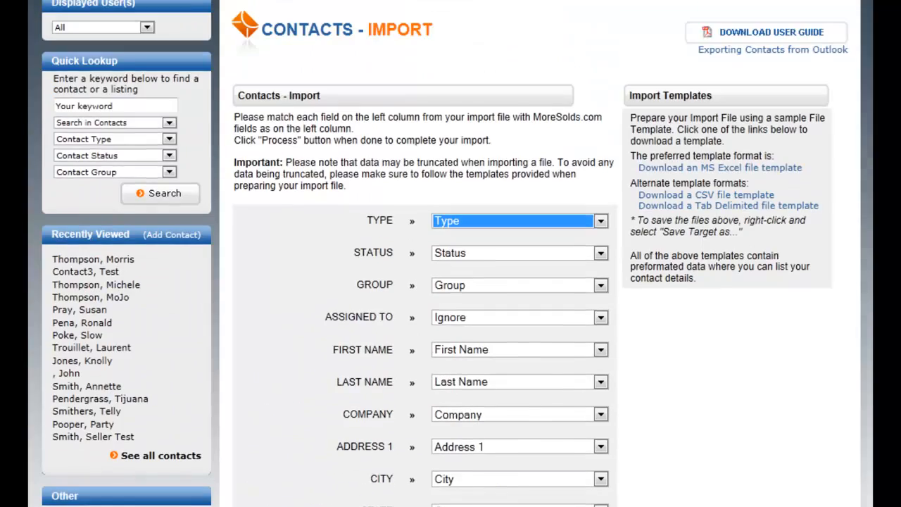
pyautogui.scroll(-3)
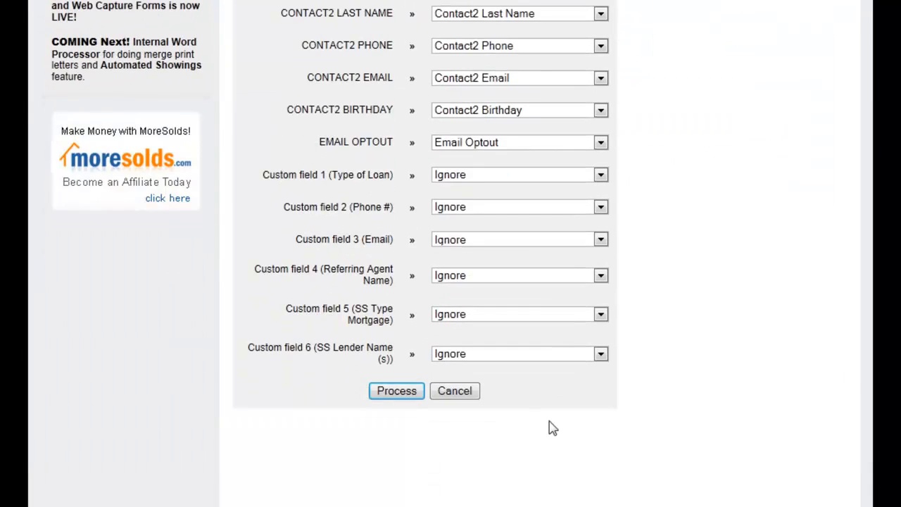
pyautogui.click(396, 391)
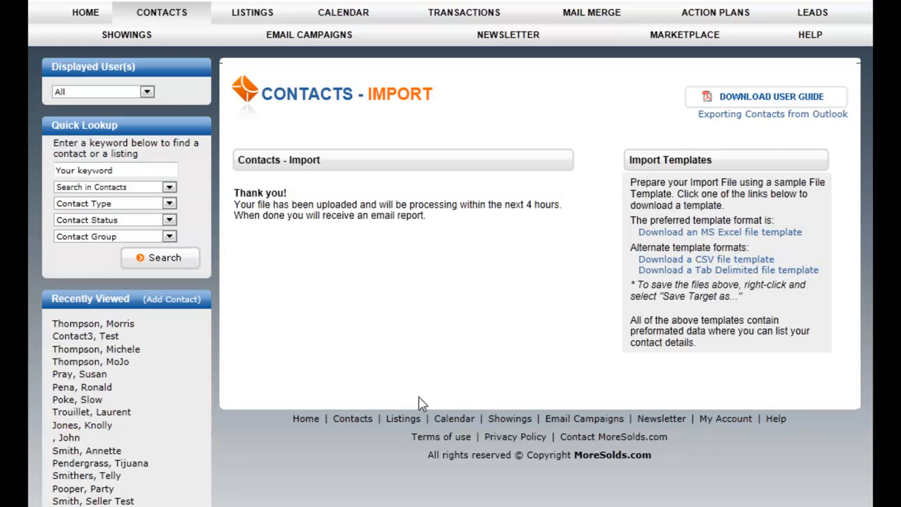
pyautogui.moveTo(174, 53)
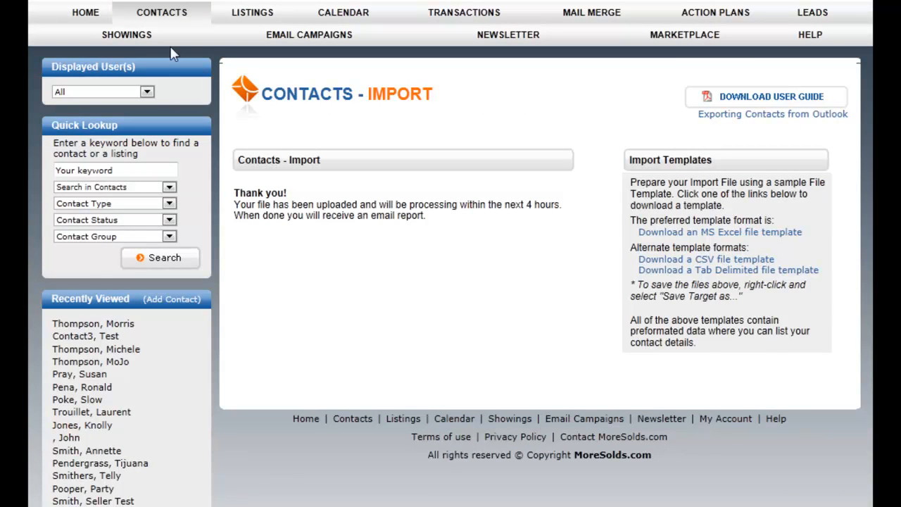
# Step: Reopen Import Contact List to see the 'file in process' notice
pyautogui.click(162, 12)
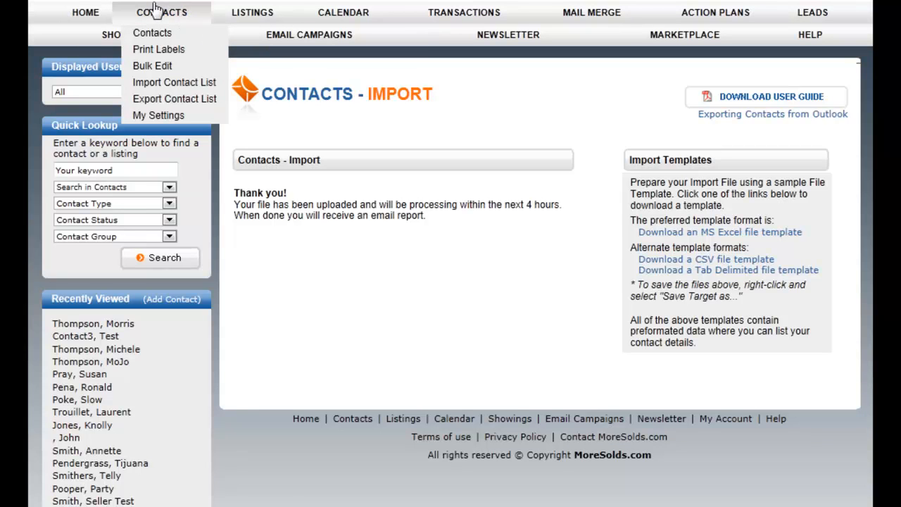
pyautogui.moveTo(152, 66)
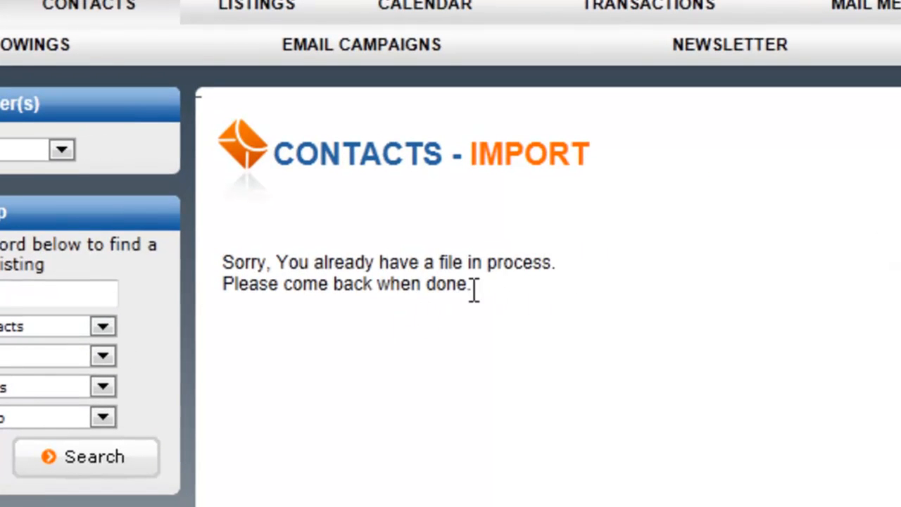
pyautogui.moveTo(543, 299)
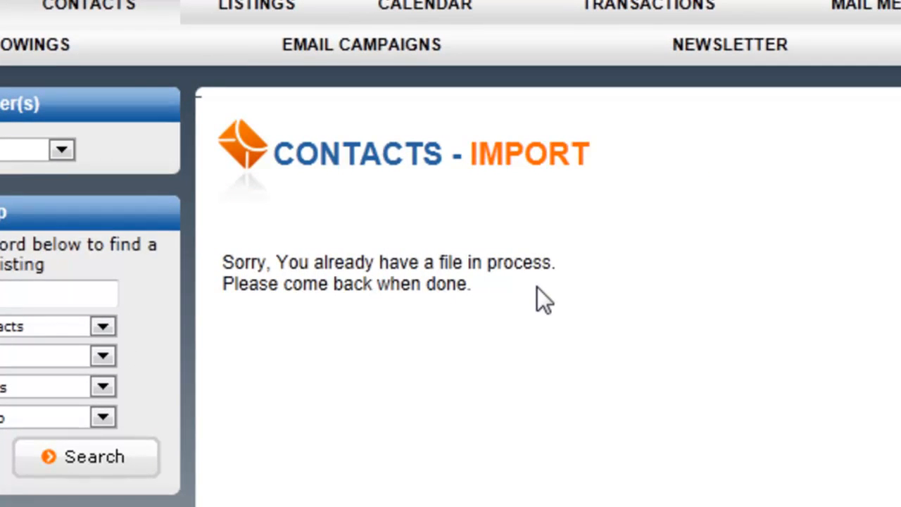
pyautogui.moveTo(526, 293)
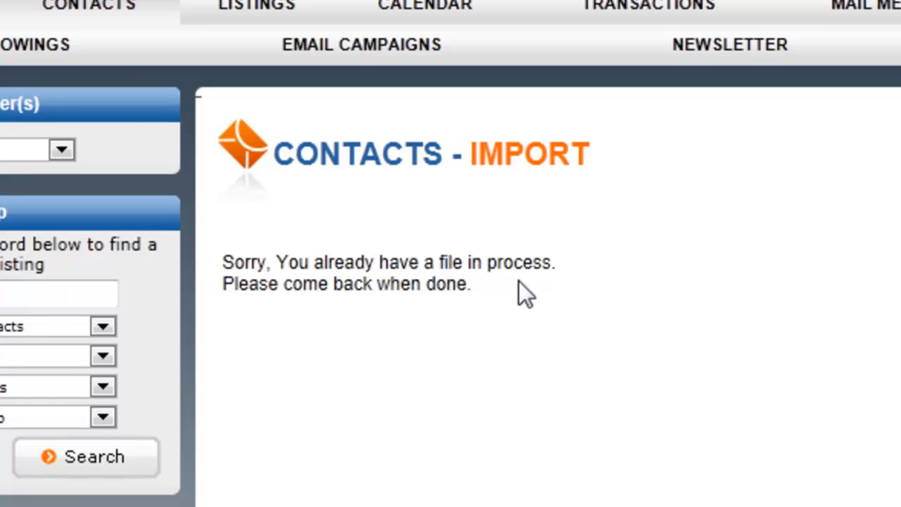
pyautogui.moveTo(404, 284)
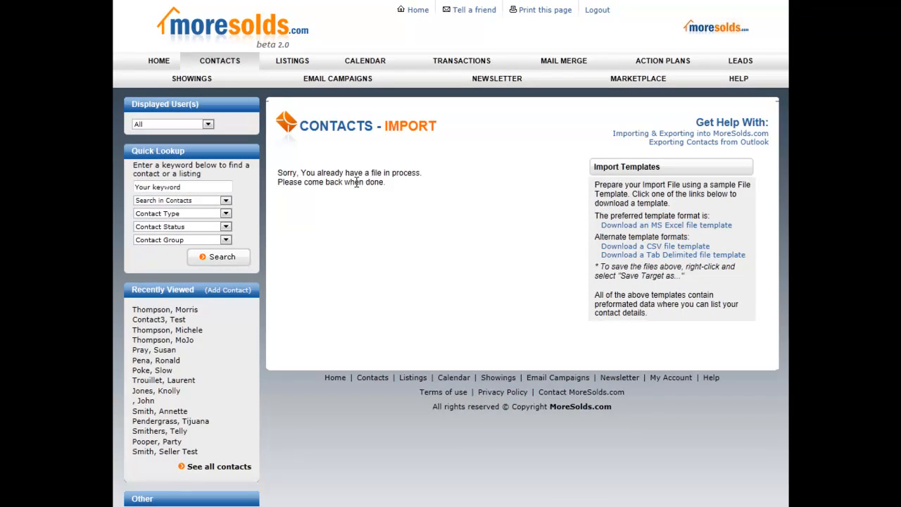
# Step: Export all contacts as *.xls and bring up Save Target As for the XLS link
pyautogui.click(219, 61)
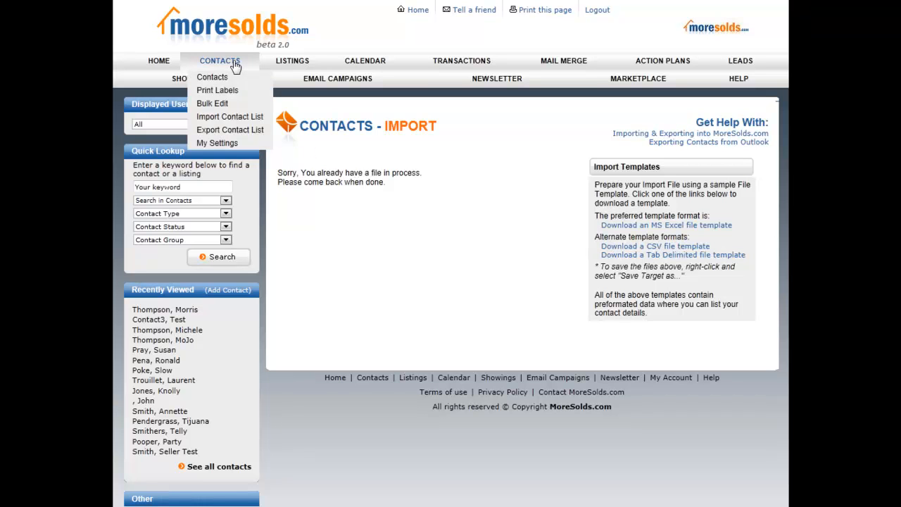
pyautogui.moveTo(231, 130)
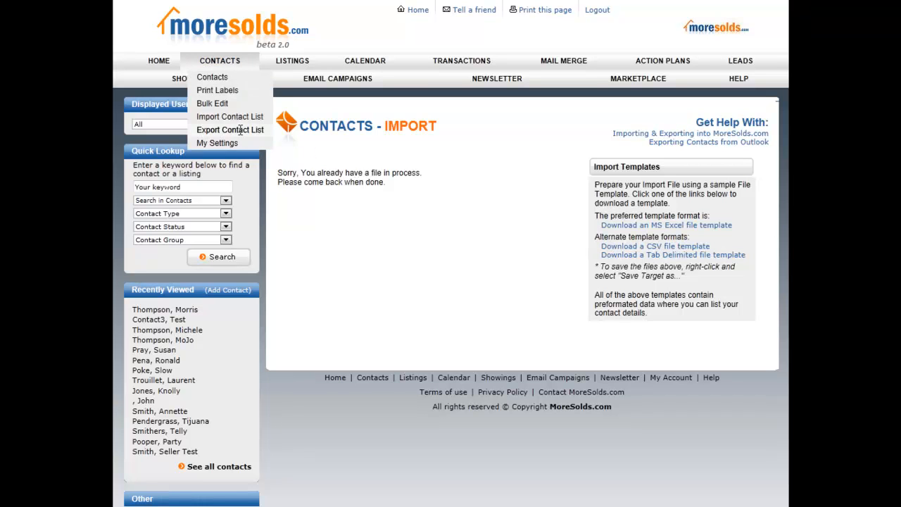
pyautogui.click(229, 129)
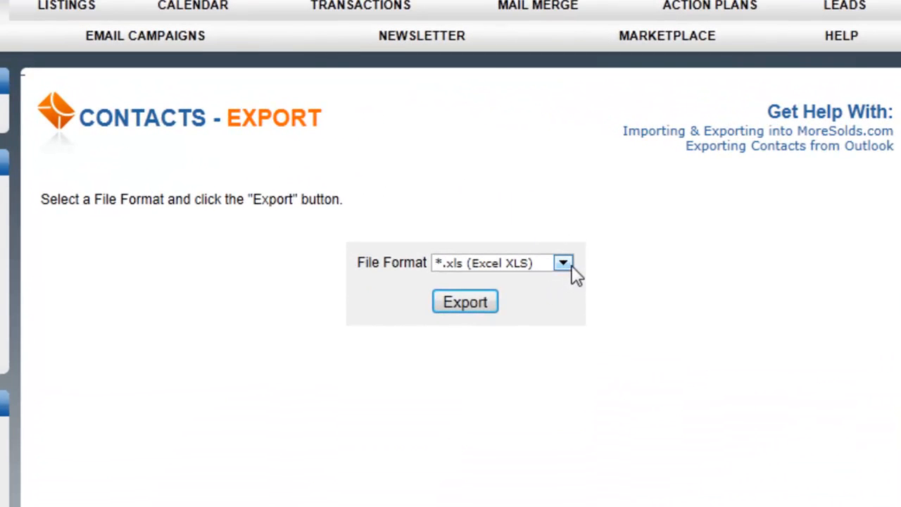
pyautogui.click(465, 302)
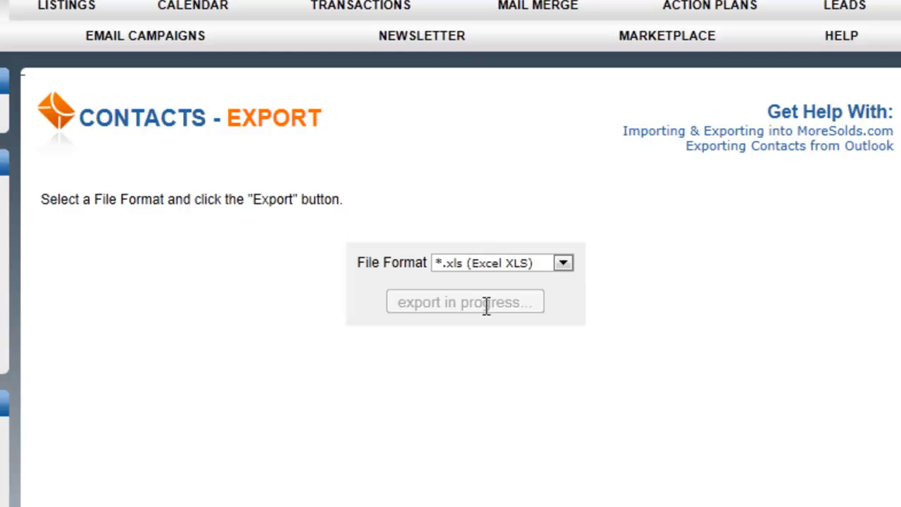
pyautogui.click(464, 301)
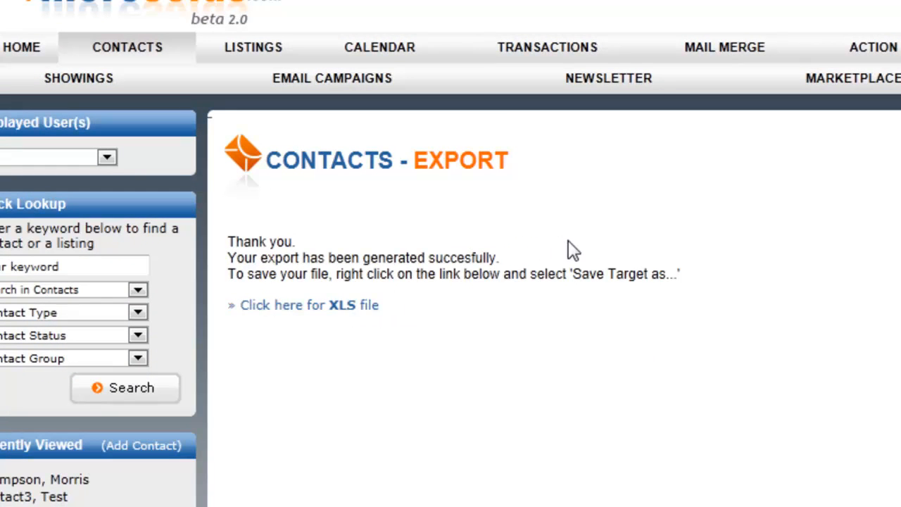
pyautogui.moveTo(303, 305)
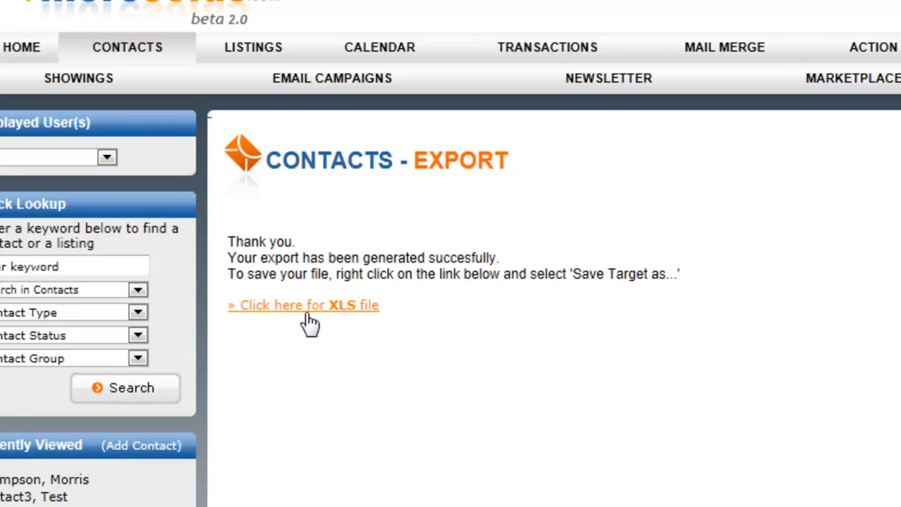
pyautogui.moveTo(412, 305)
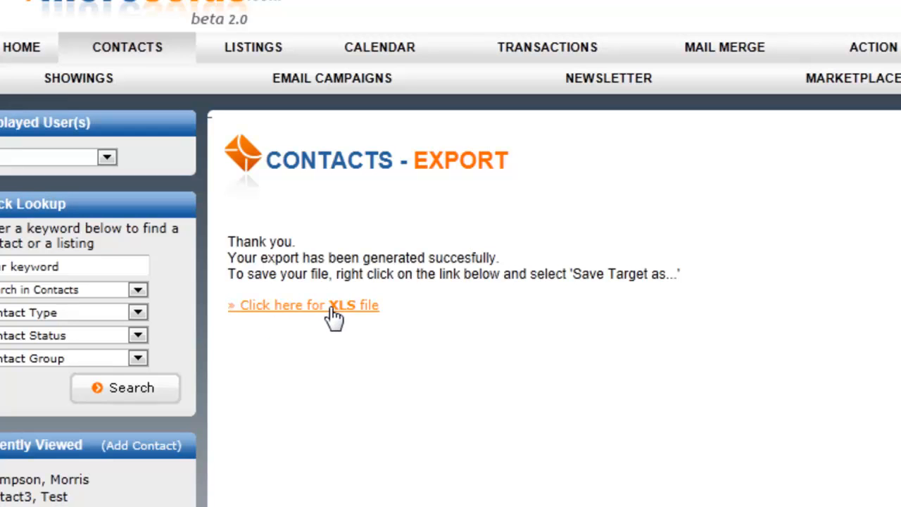
pyautogui.rightClick(303, 305)
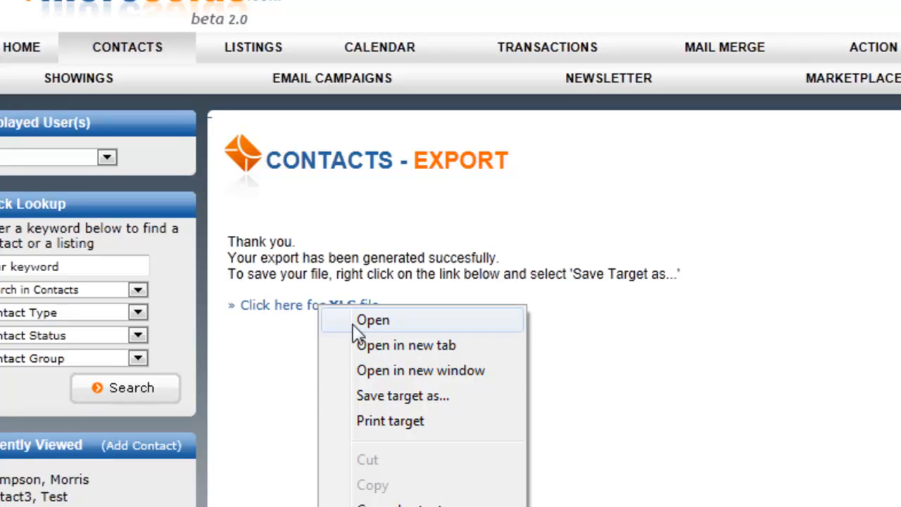
pyautogui.moveTo(401, 394)
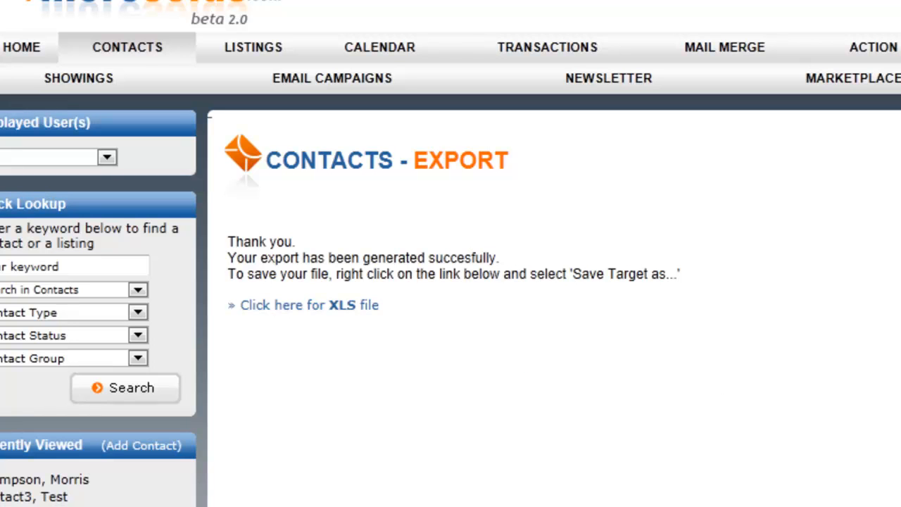
# Step: Open Bulk Edit or Delete and load the Bulk Test saved search
pyautogui.scroll(-3)
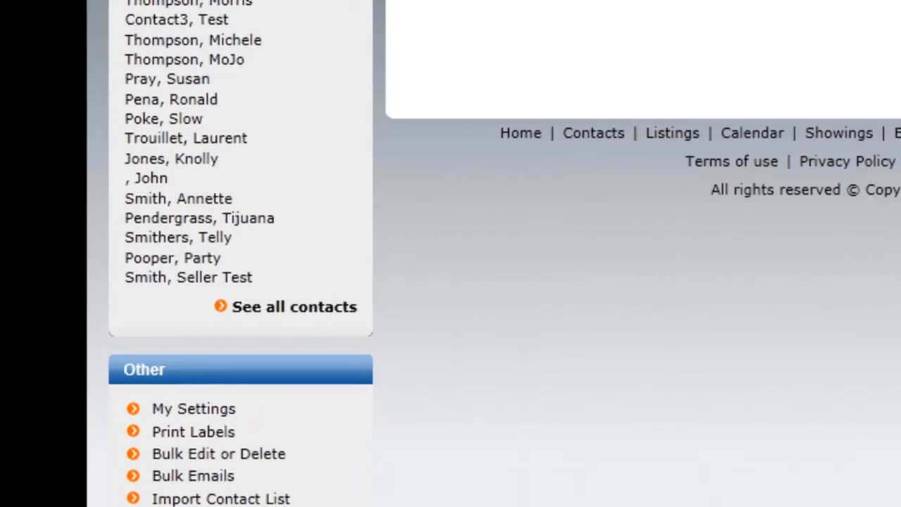
pyautogui.scroll(-3)
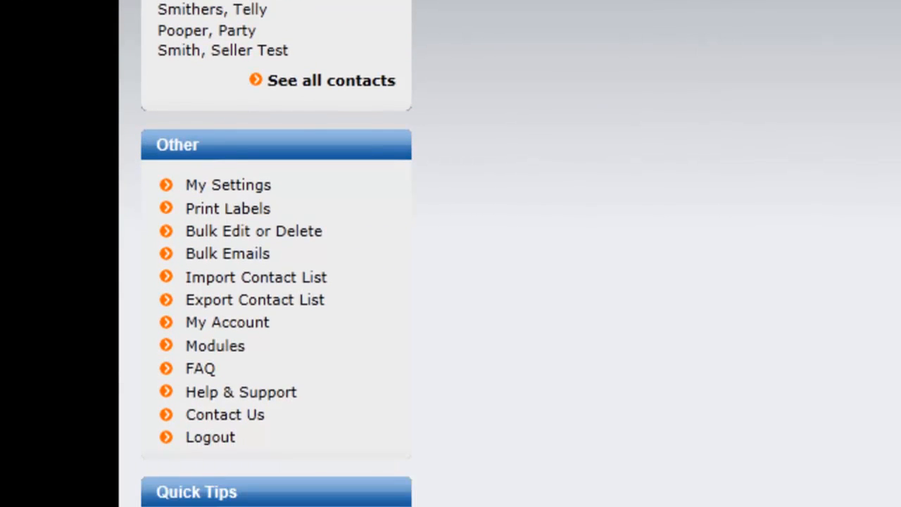
pyautogui.moveTo(228, 254)
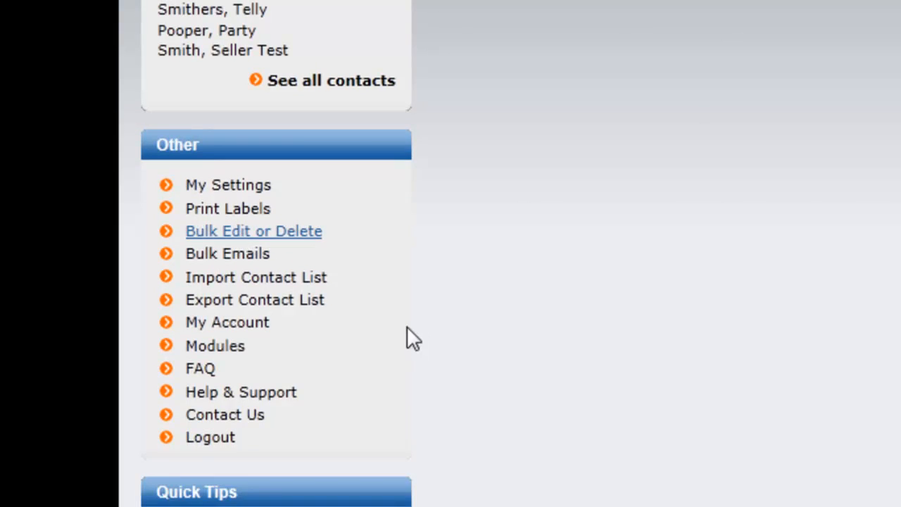
pyautogui.click(253, 231)
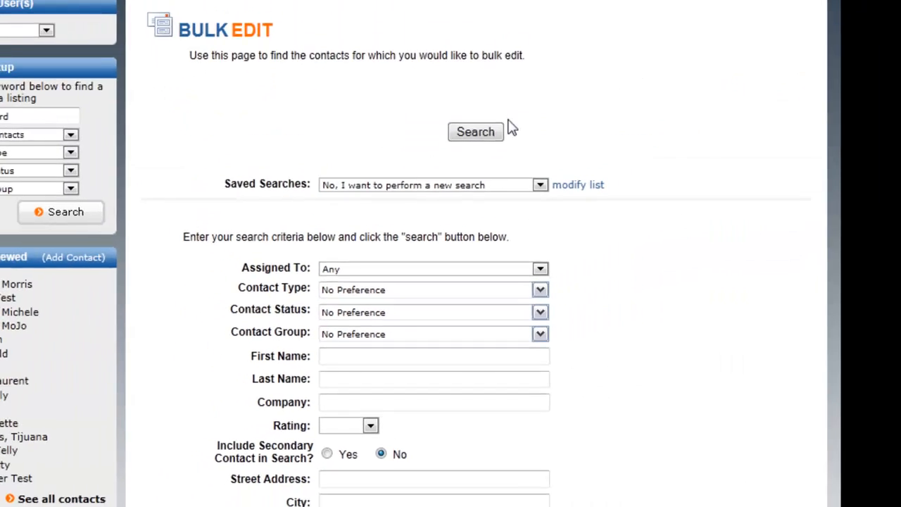
pyautogui.scroll(-3)
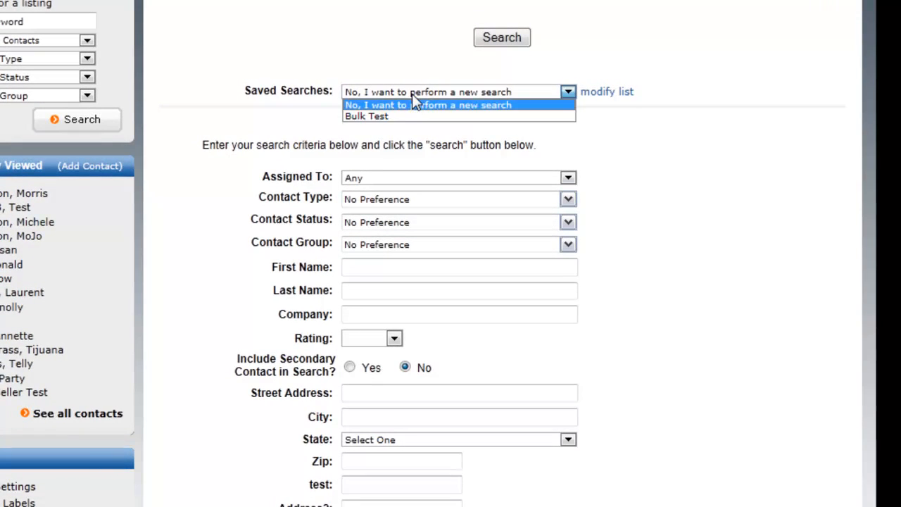
pyautogui.click(366, 115)
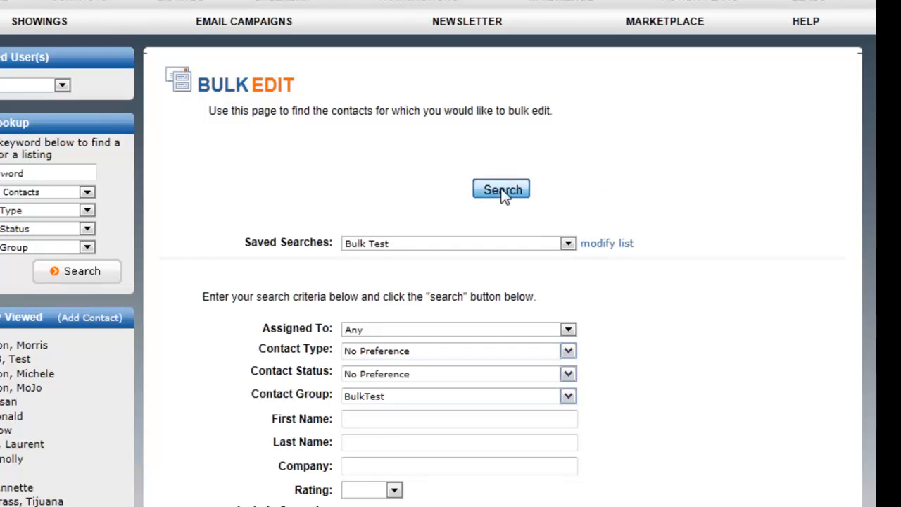
# Step: Run the Bulk Test search, select both contacts, and export them as *.xls
pyautogui.click(501, 190)
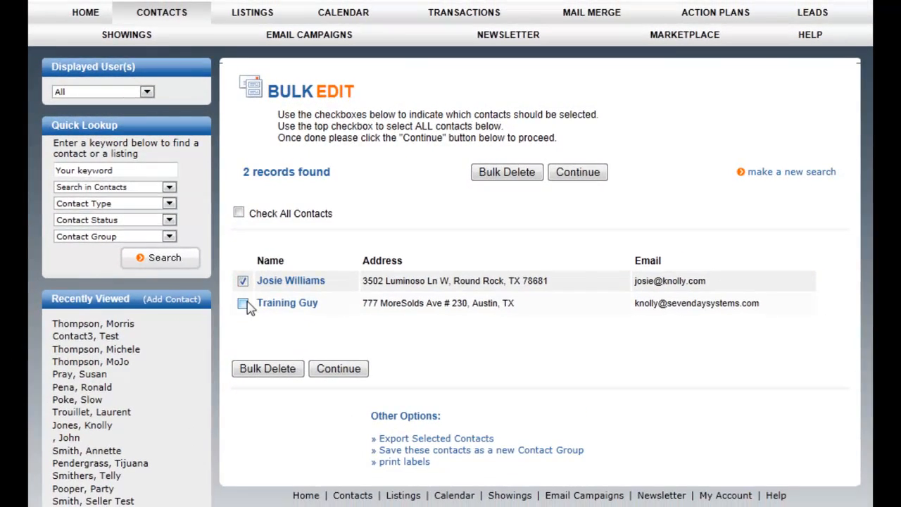
pyautogui.click(242, 303)
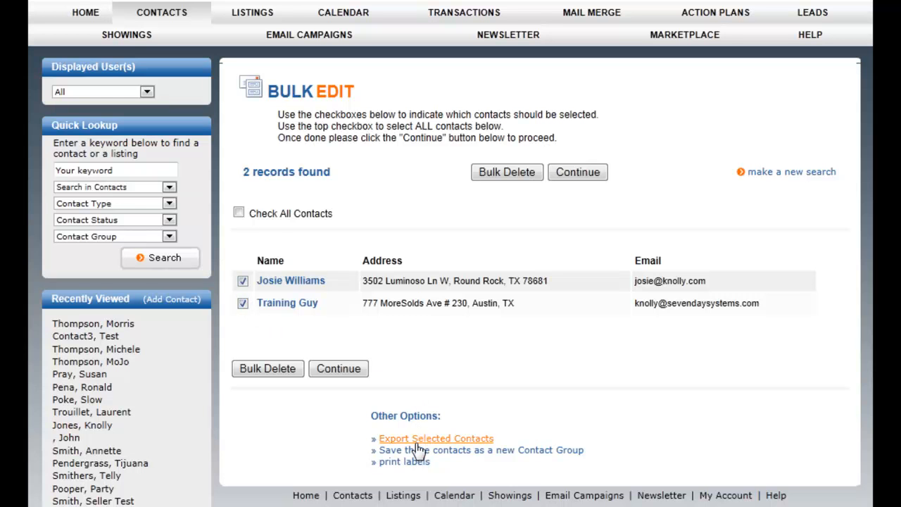
pyautogui.click(436, 438)
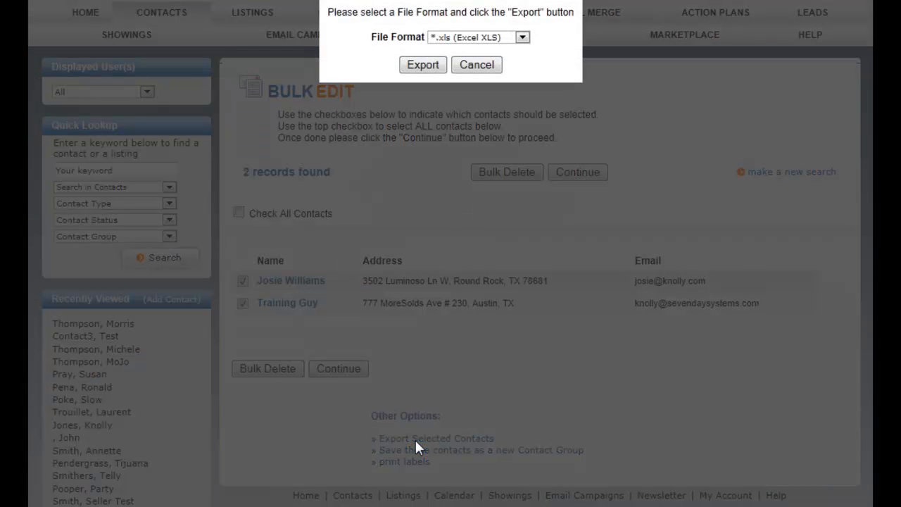
pyautogui.click(476, 64)
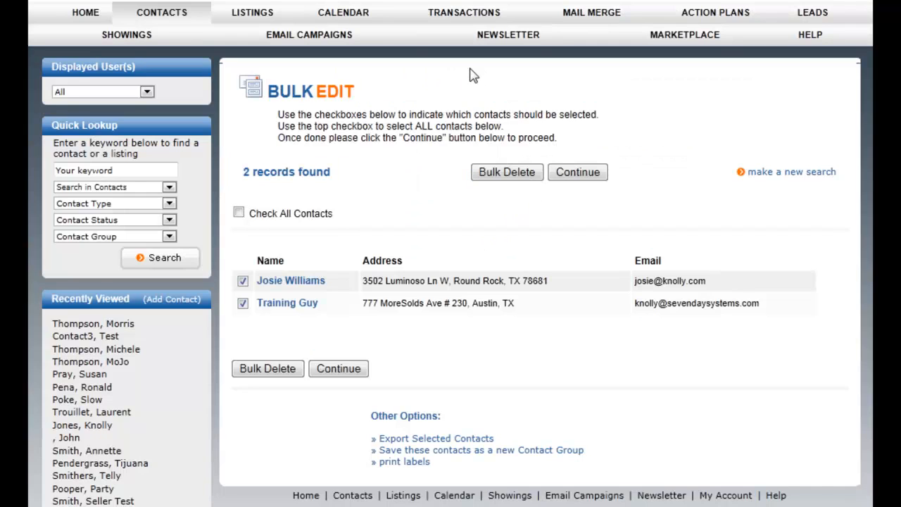